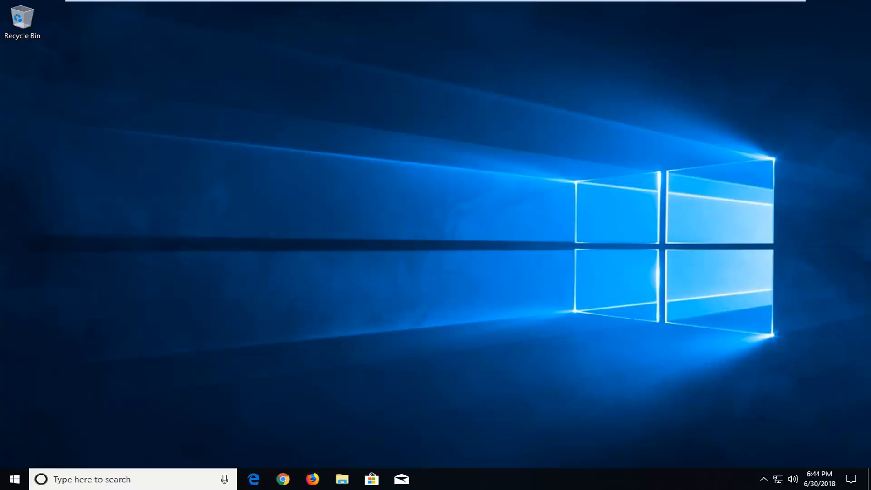
mouse_move(530, 473)
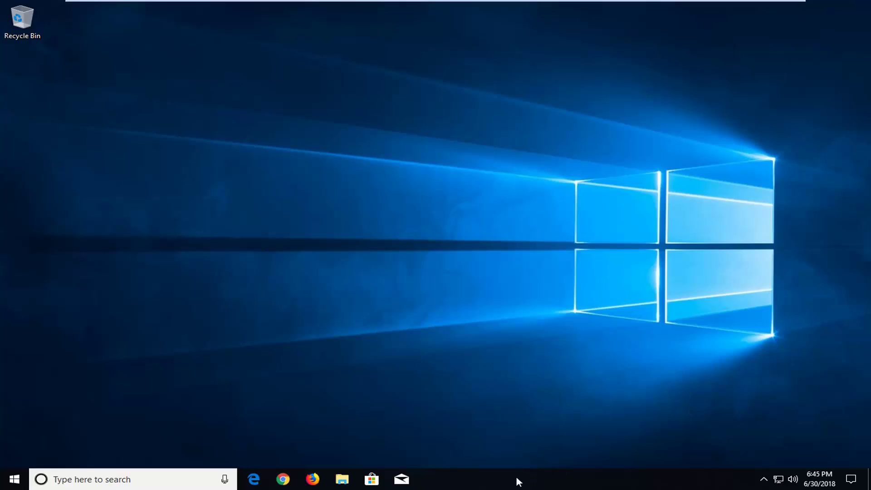
Launch Task Manager from the taskbar and land on the Details list of executables
right_click(516, 479)
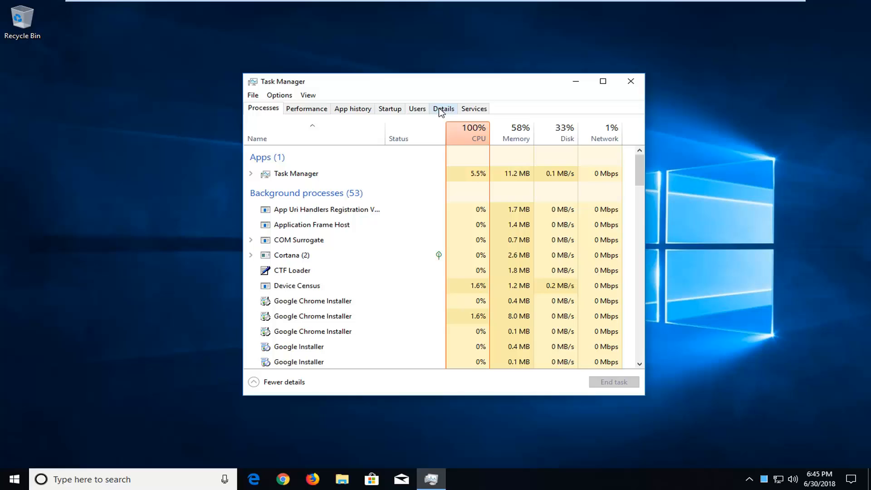
left_click(443, 108)
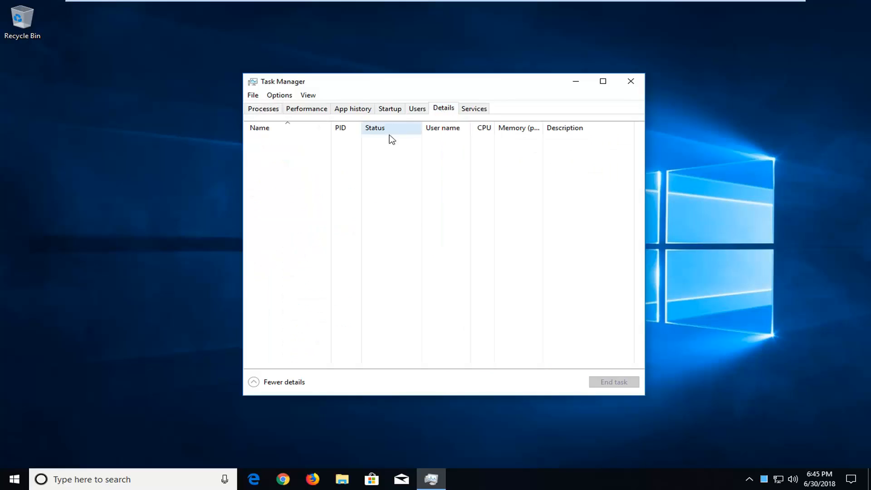
mouse_move(355, 196)
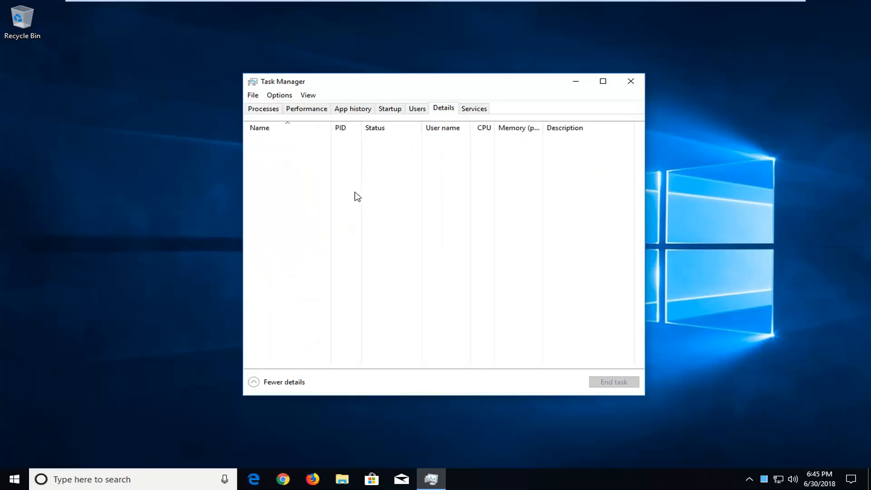
mouse_move(263, 108)
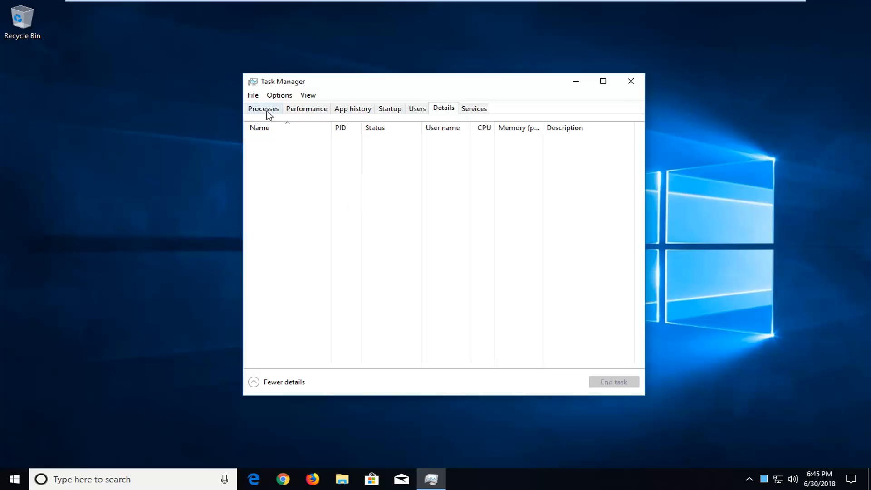
left_click(263, 108)
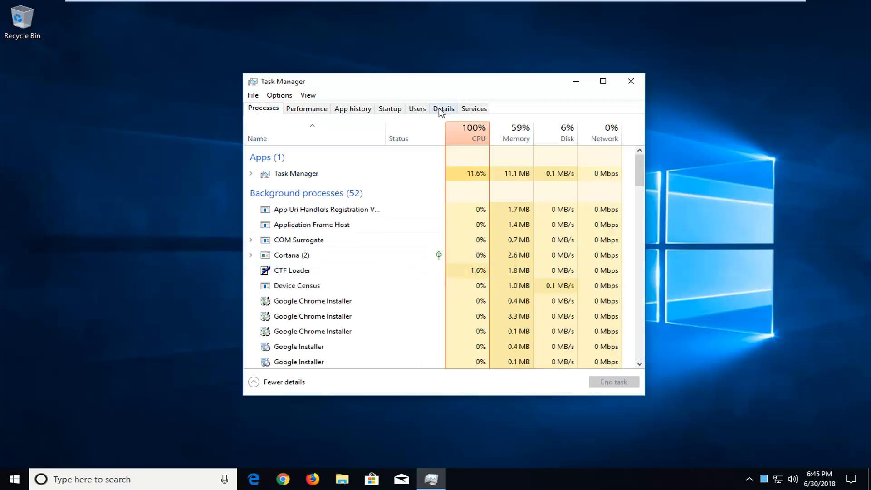
left_click(443, 108)
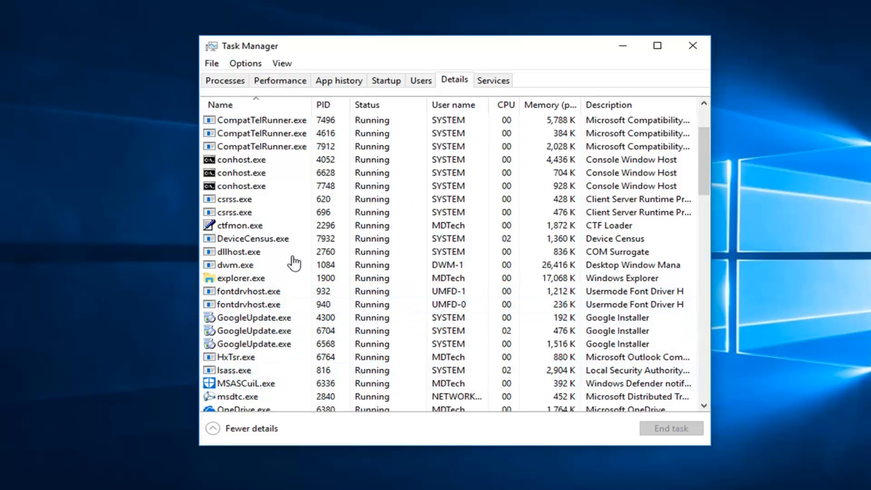
Bring up the context menu of actions for the dwm.exe process
right_click(250, 239)
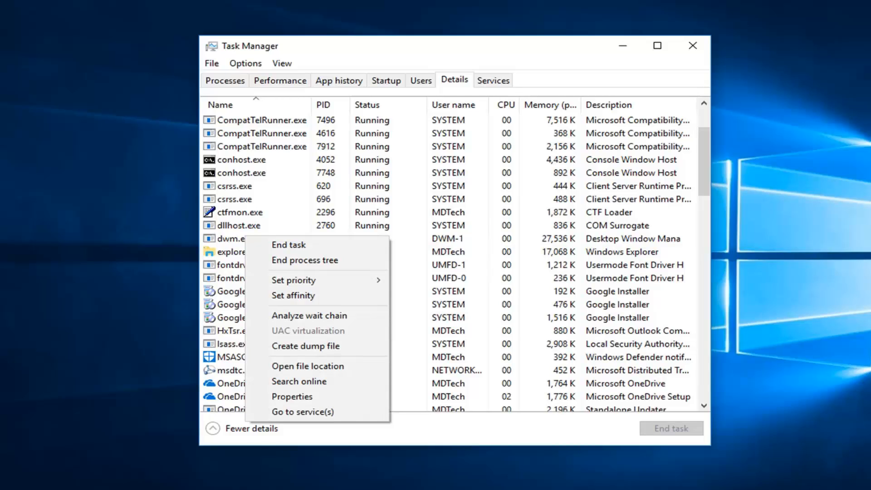
mouse_move(236, 219)
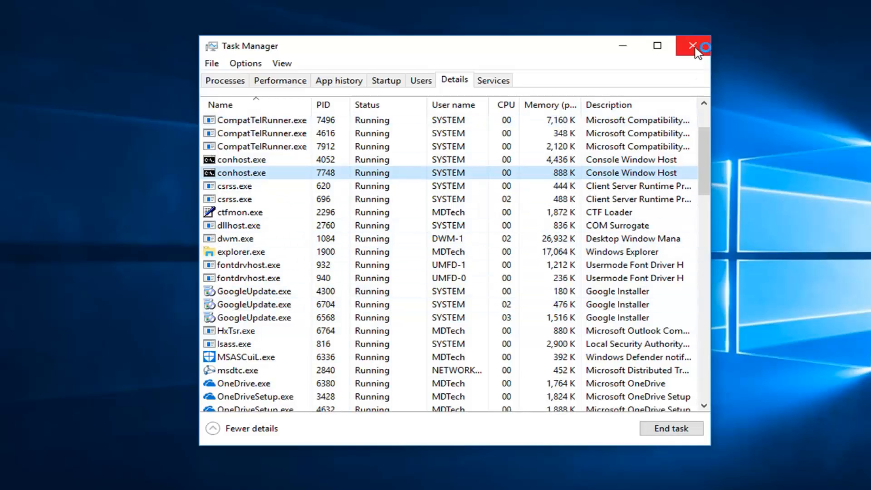
Close Task Manager, returning to the plain desktop
left_click(692, 45)
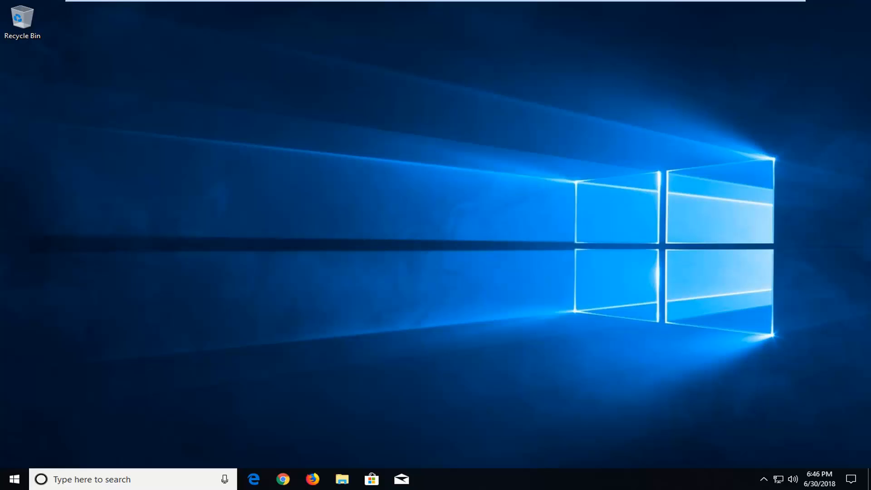